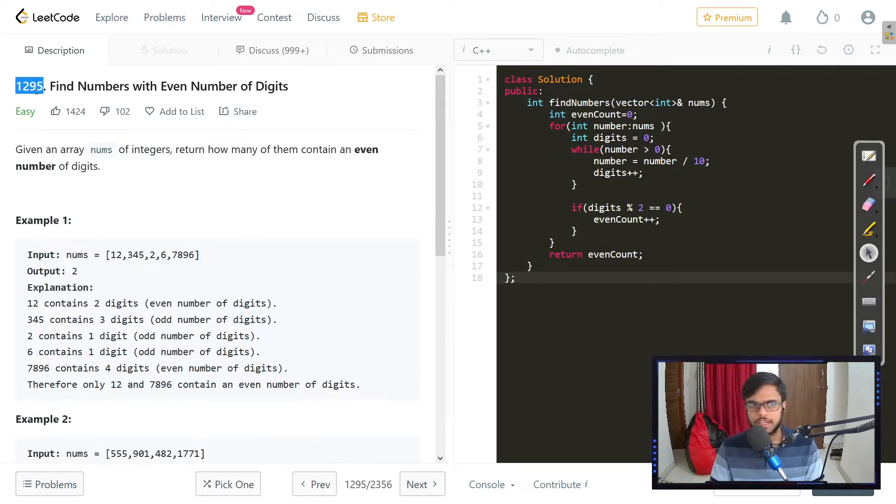
Highlight 'integers' in the problem statement by dragging across it
{"action": "left_click_drag", "start_coordinate": [49, 86], "coordinate": [219, 86]}
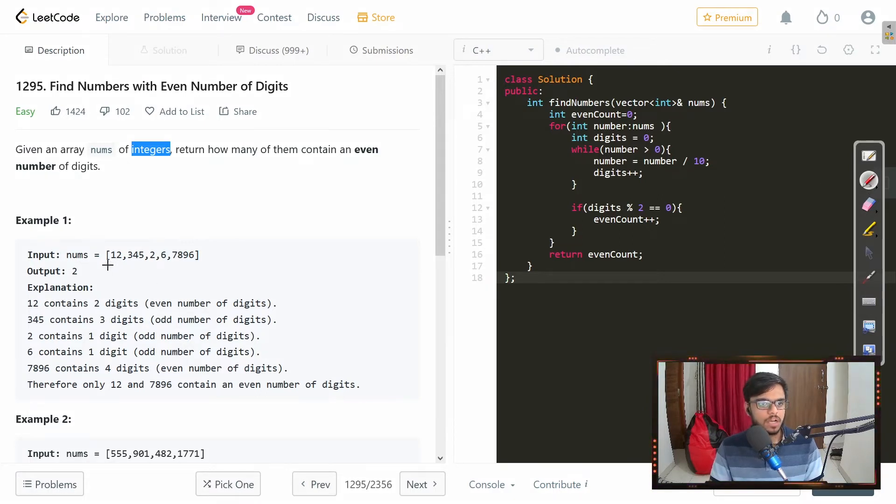
{"action": "left_click_drag", "start_coordinate": [104, 265], "coordinate": [197, 265]}
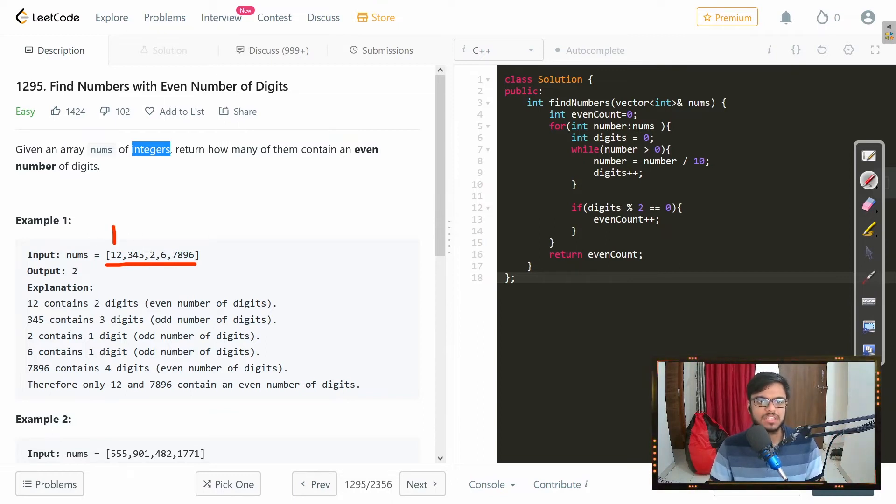
{"action": "left_click_drag", "start_coordinate": [139, 226], "coordinate": [139, 249]}
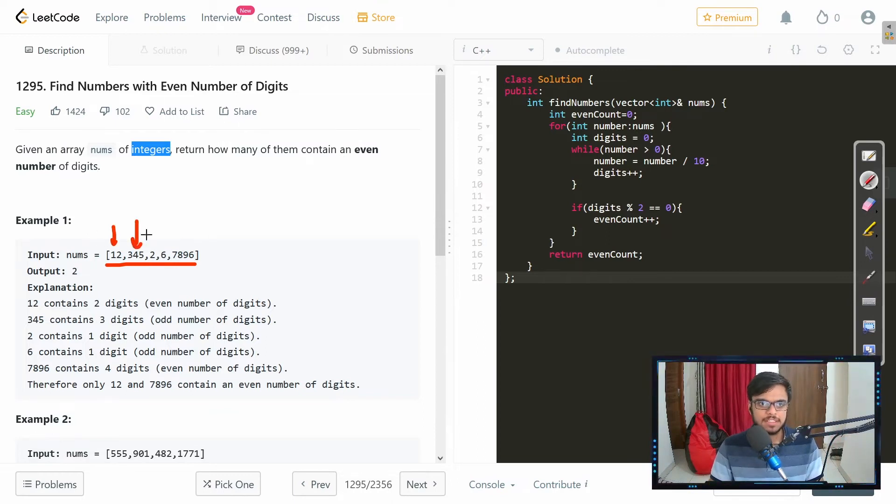
{"action": "left_click_drag", "start_coordinate": [145, 245], "coordinate": [188, 220]}
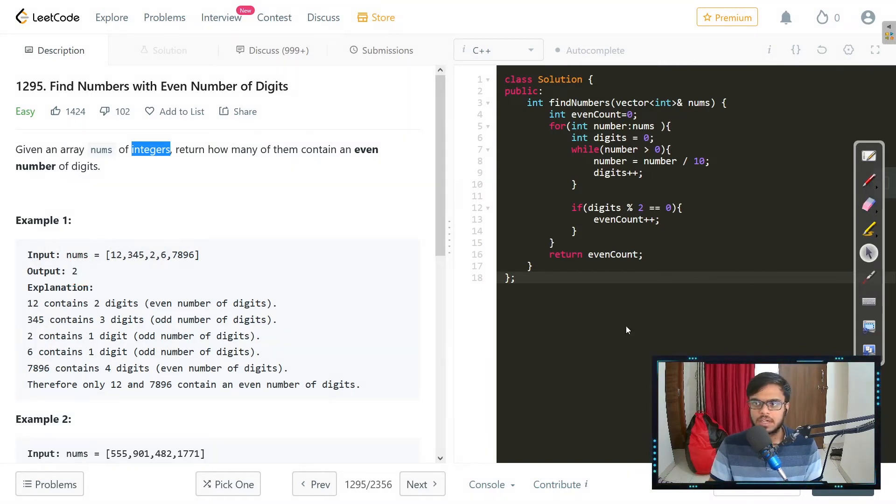
Scroll to Example 1 and draw a red arrow pointing at 12 in the input array
{"action": "scroll", "scroll_direction": "down", "scroll_amount": 3}
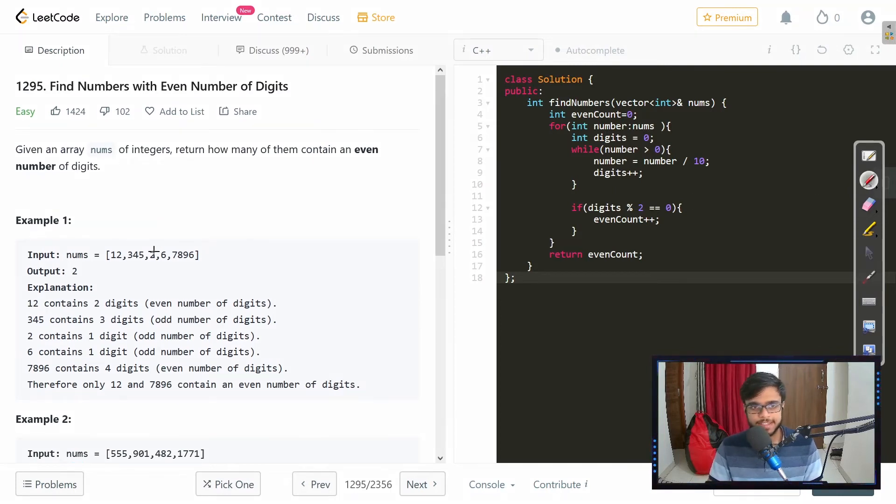
{"action": "left_click_drag", "start_coordinate": [106, 246], "coordinate": [192, 237]}
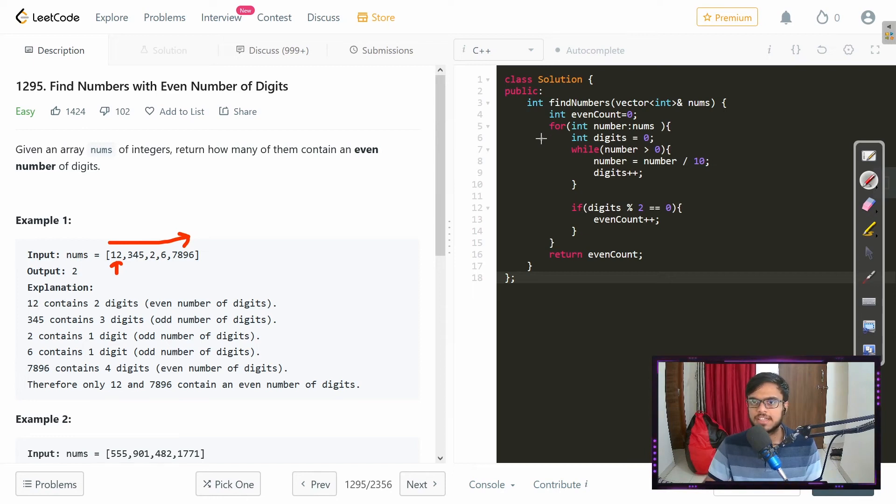
Clear the red arrows from Example 1 using the annotation toolbar
{"action": "left_click_drag", "start_coordinate": [537, 137], "coordinate": [563, 140]}
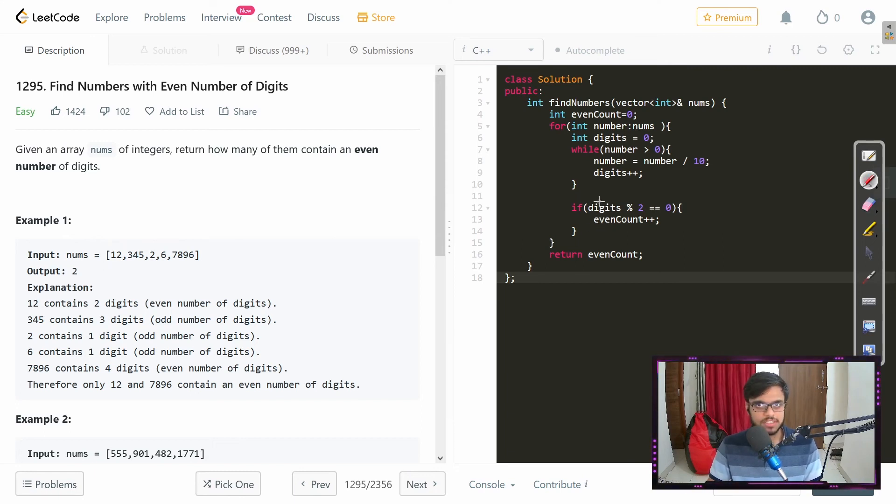
Draw red lines marking the even-digit check and the evenCount increment
{"action": "left_click_drag", "start_coordinate": [593, 197], "coordinate": [640, 197]}
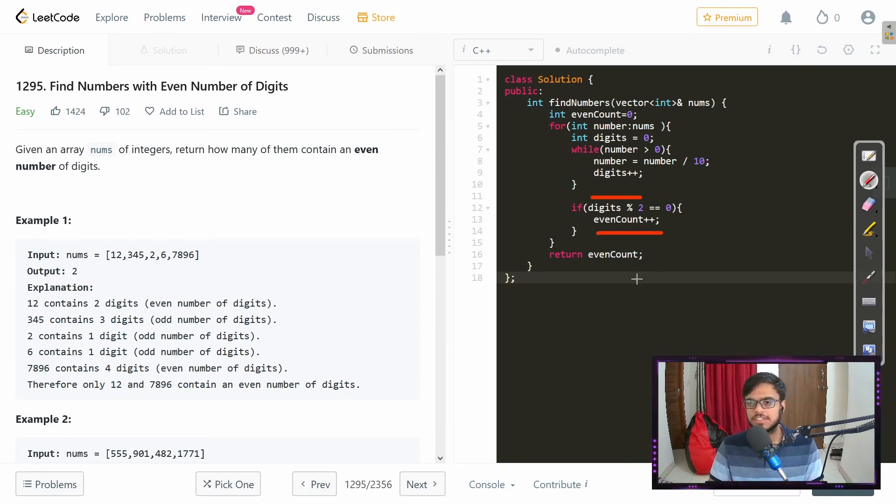
{"action": "left_click_drag", "start_coordinate": [542, 126], "coordinate": [538, 180]}
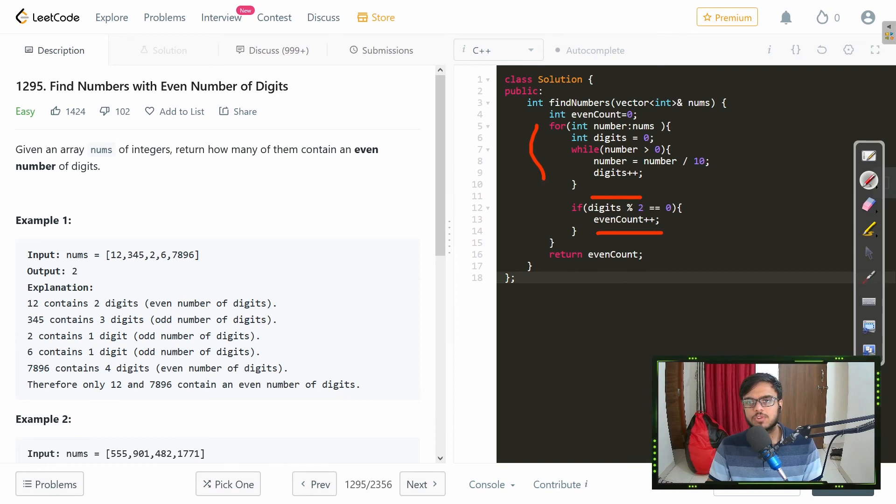